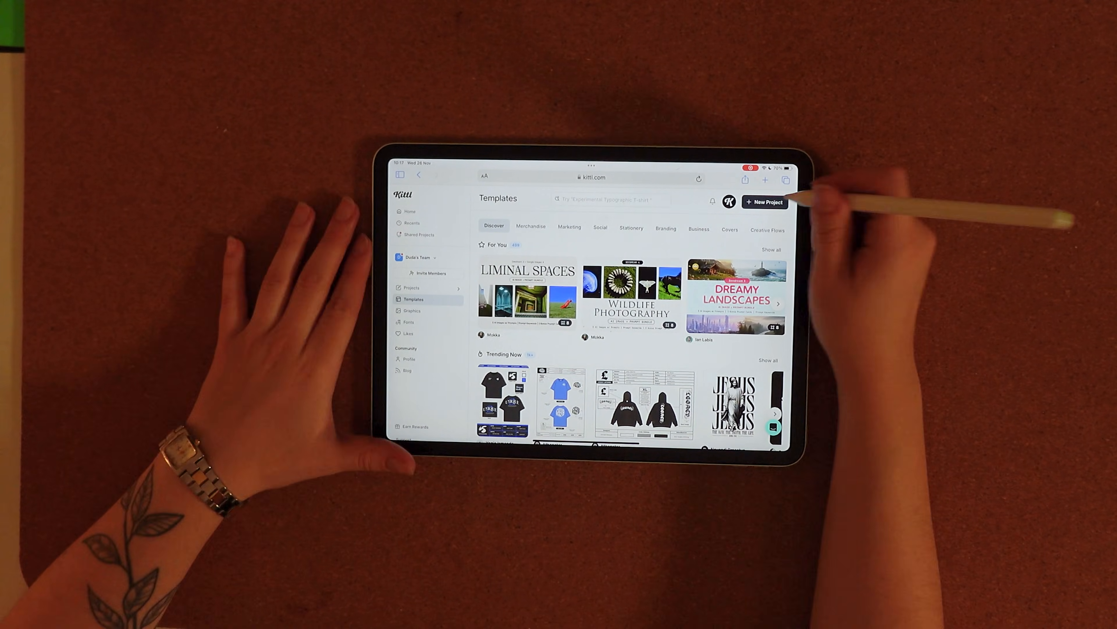
Start a blank project and search the Illustrations library for 'Doodle' to add the dog head.
left_click(765, 202)
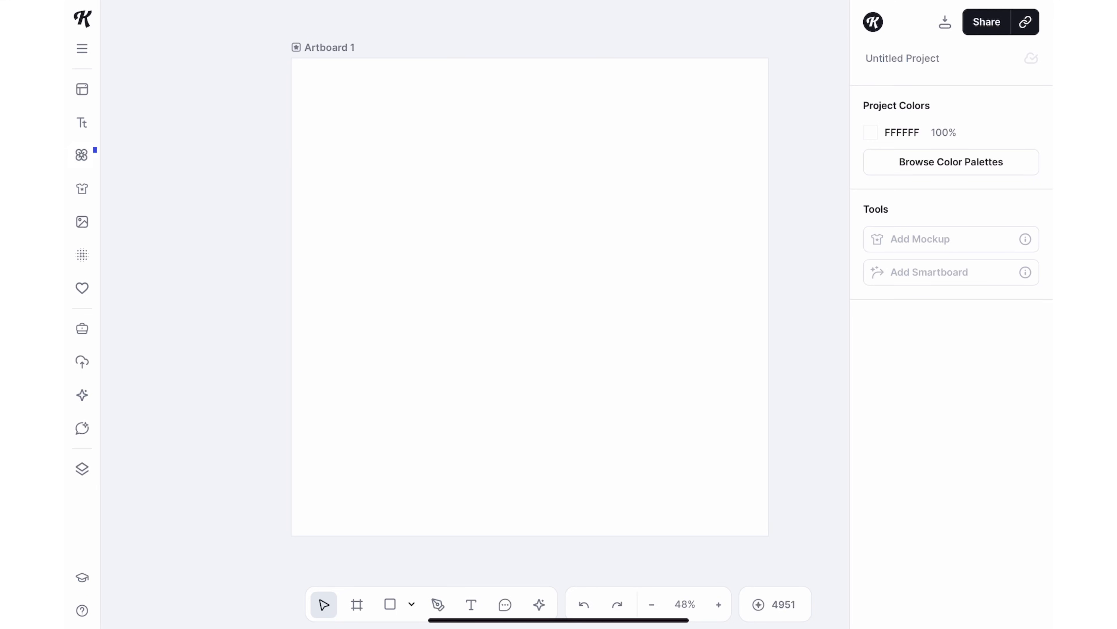
left_click(81, 155)
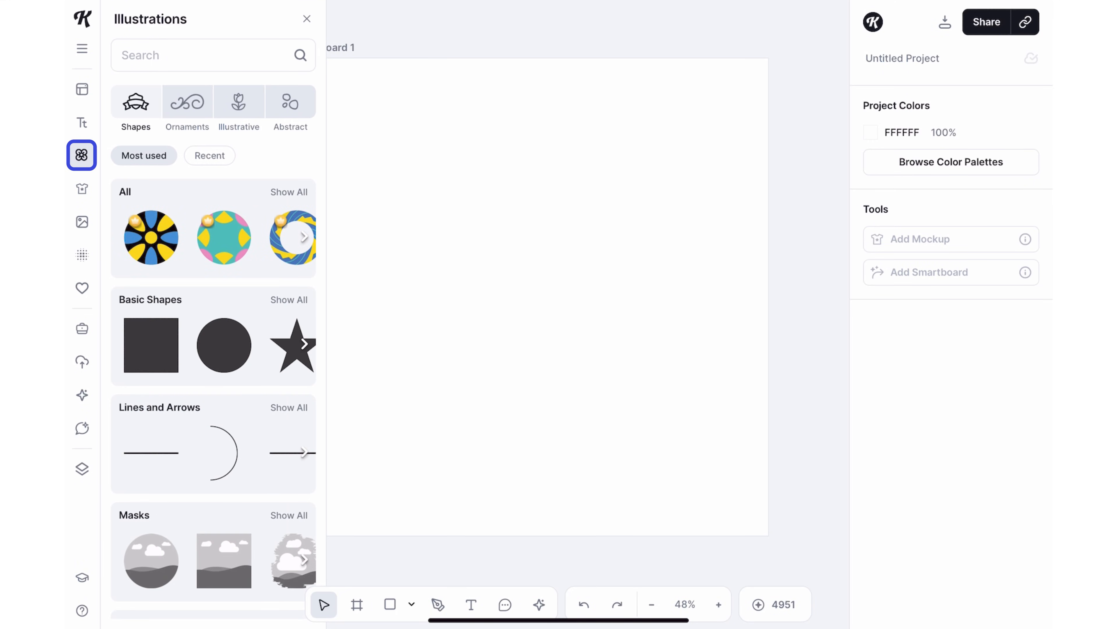
left_click(213, 55)
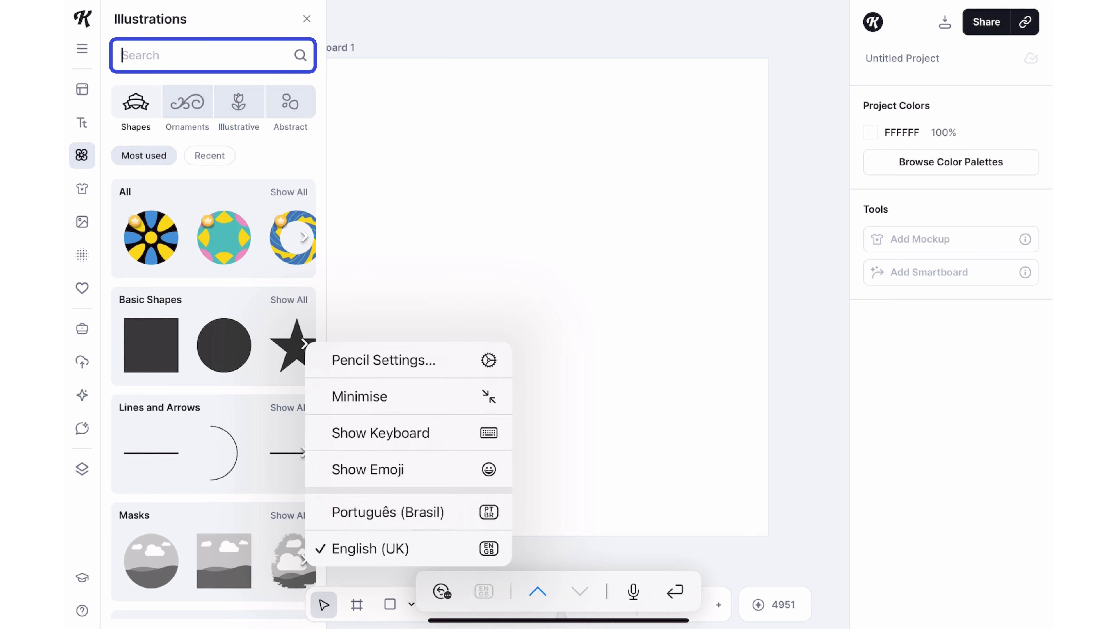
left_click(381, 432)
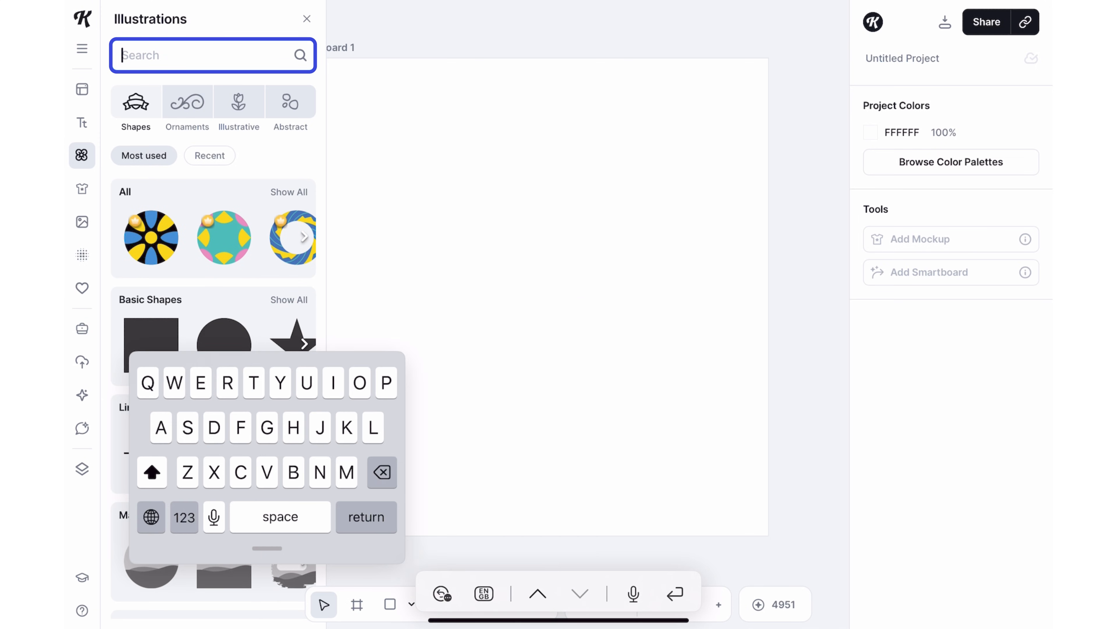
type("Doodle")
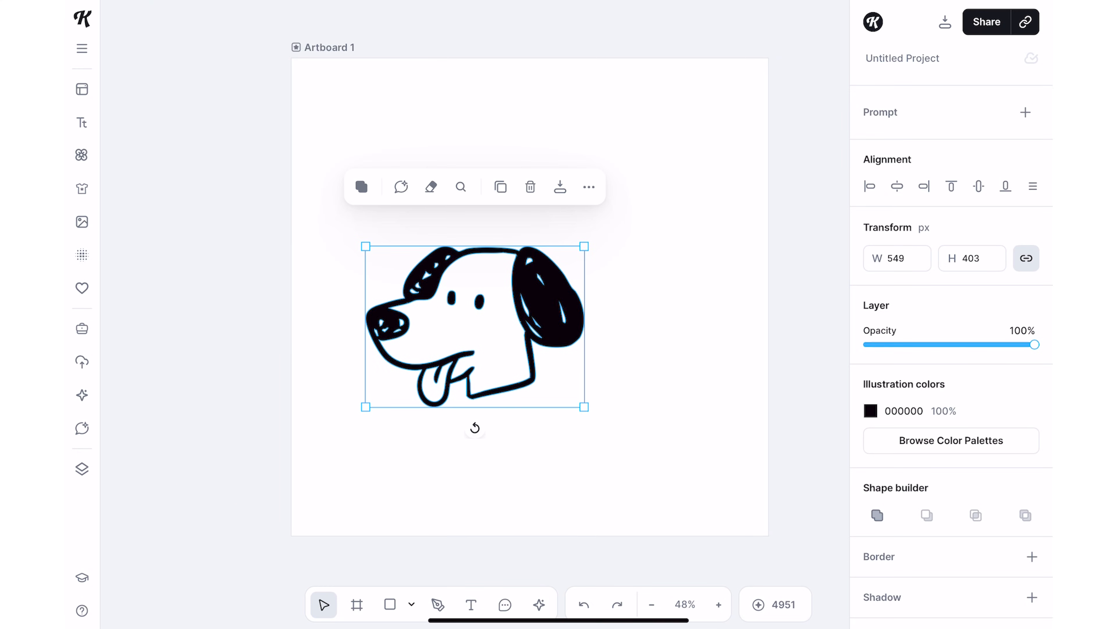
Scale the dog doodle up to fill the artboard and centre it.
left_click_drag(583, 406, 749, 406)
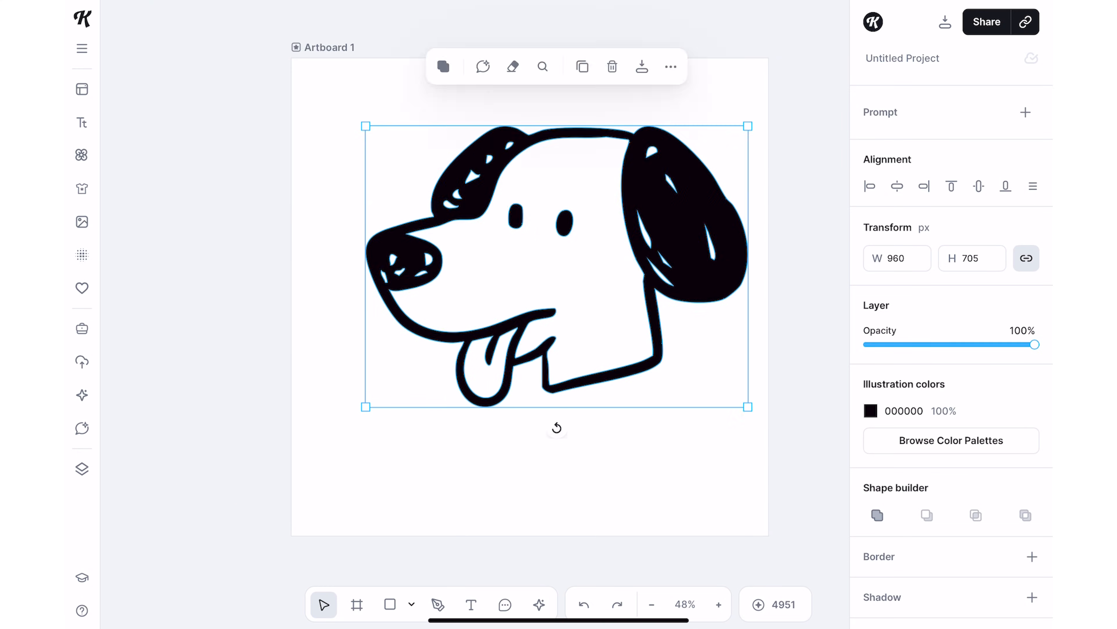
left_click_drag(556, 266, 530, 296)
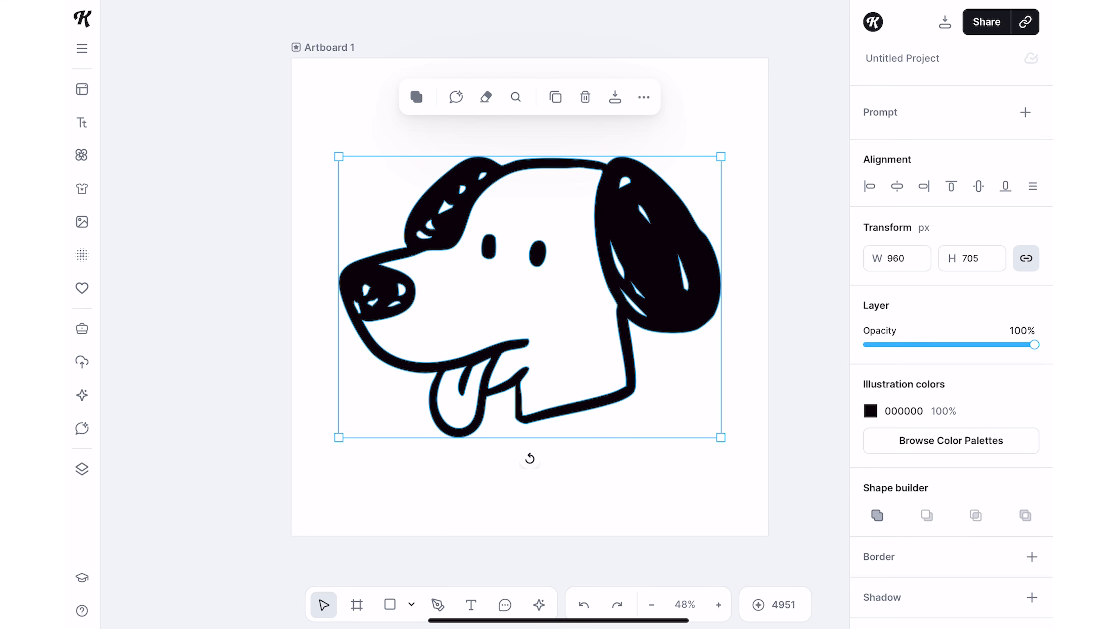
left_click(438, 603)
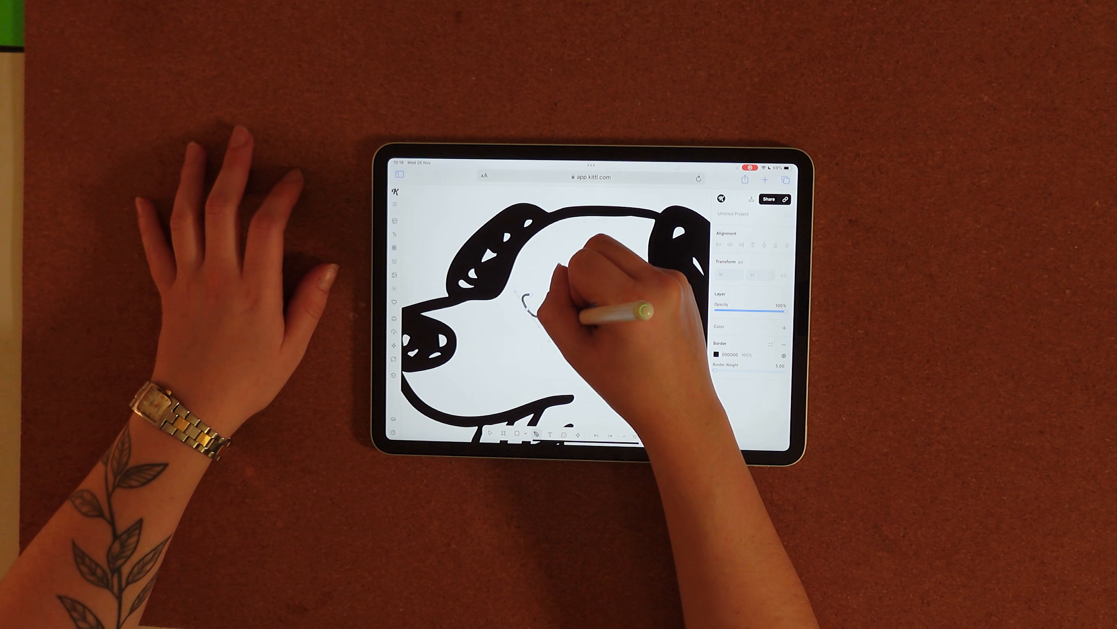
Draw a closed blob on the dog's cheek, hide its border and fill it solid black.
left_click_drag(542, 293, 556, 324)
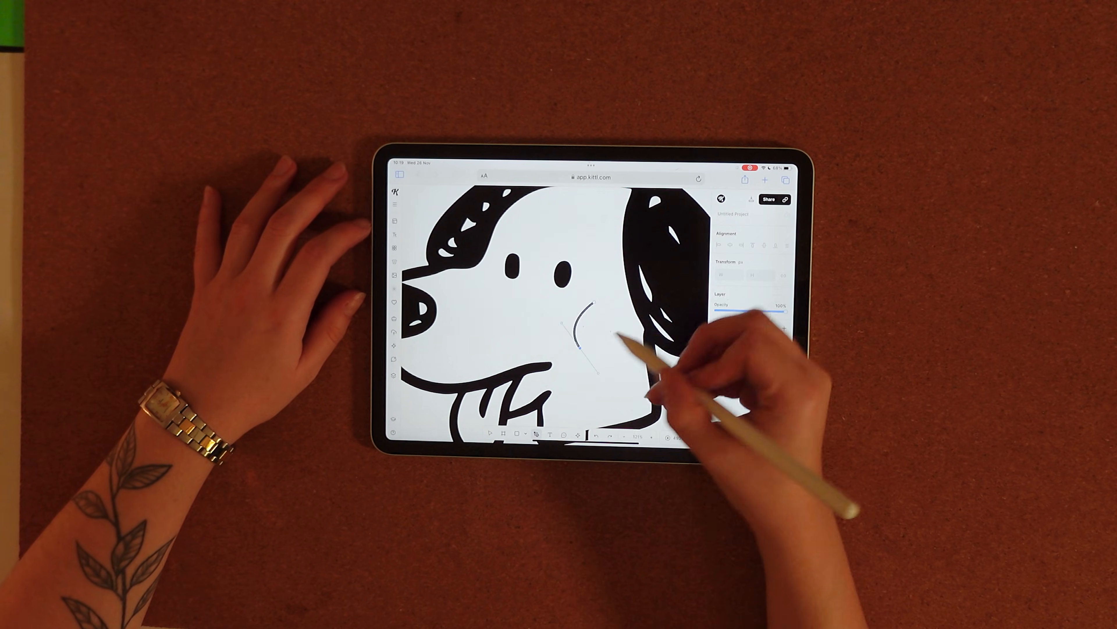
left_click_drag(588, 314, 603, 356)
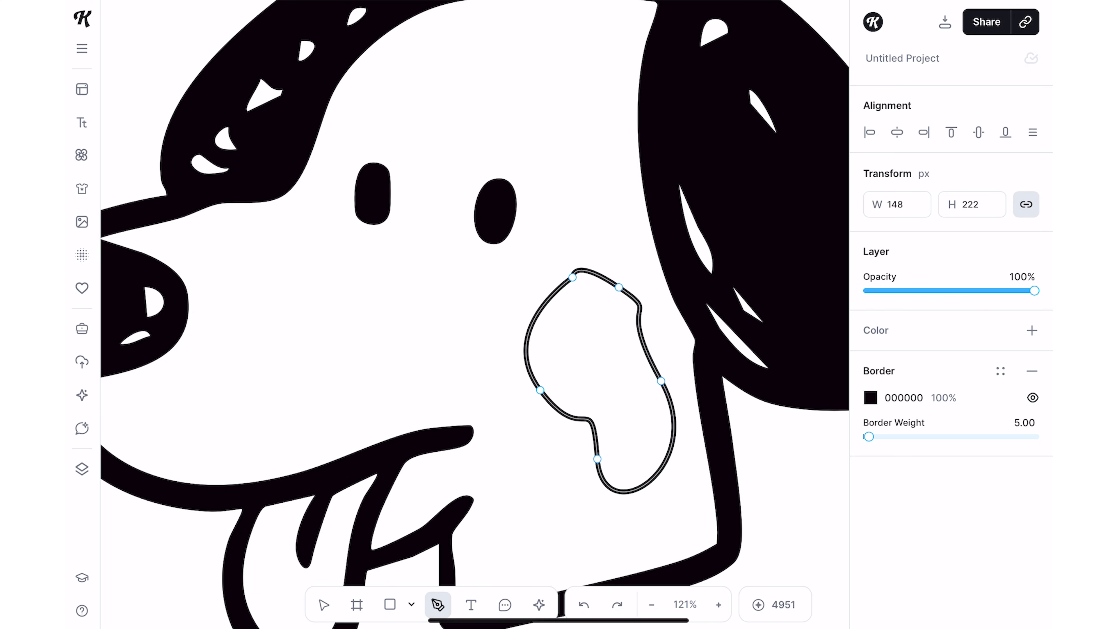
left_click(1033, 397)
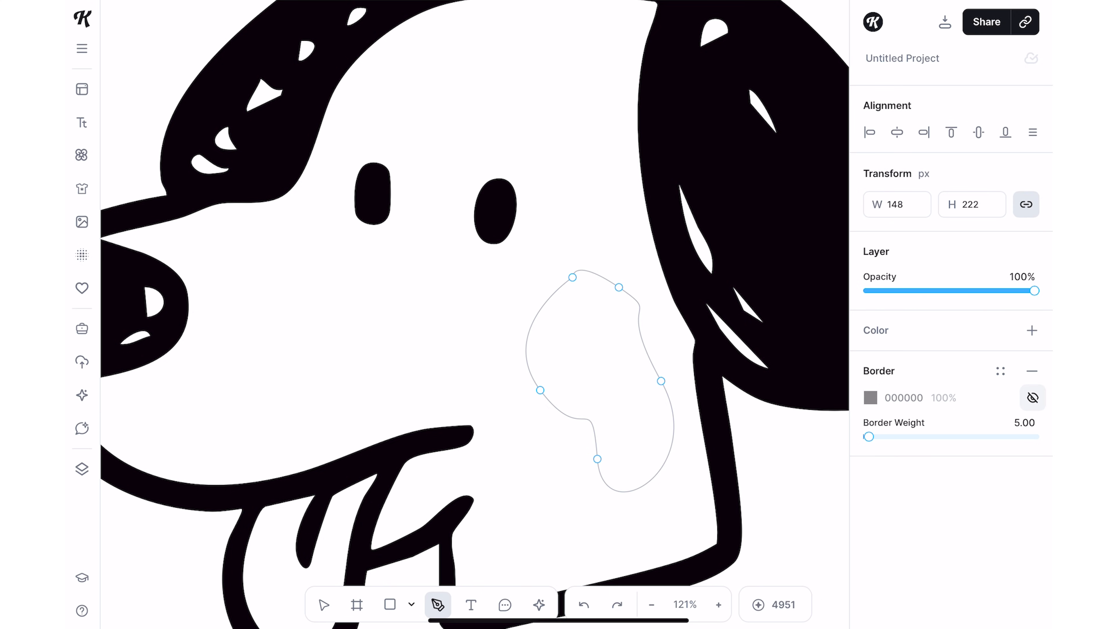
left_click(1031, 330)
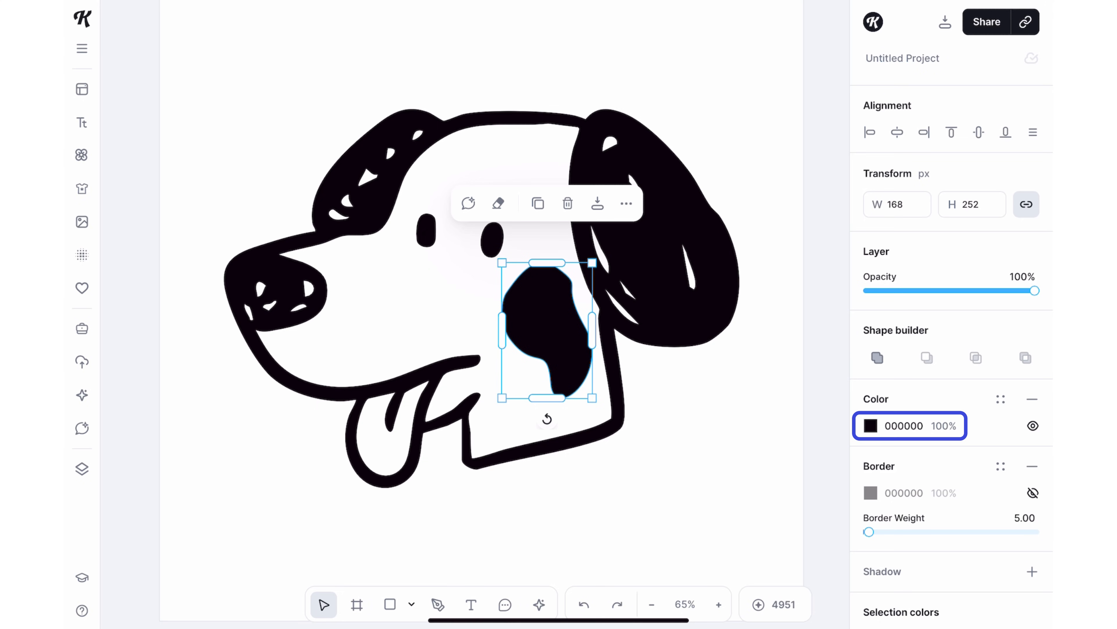
Change the blob's fill colour to orange E09719 for the second artboard.
left_click(870, 426)
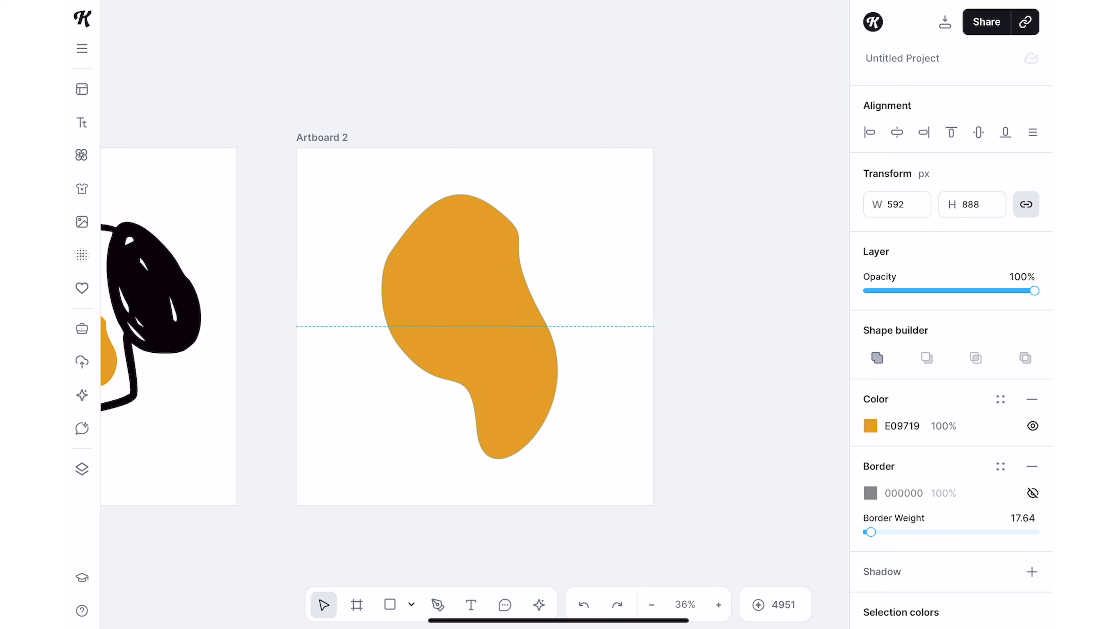
Add the pelican photo from the Images library onto the second artboard.
left_click(82, 222)
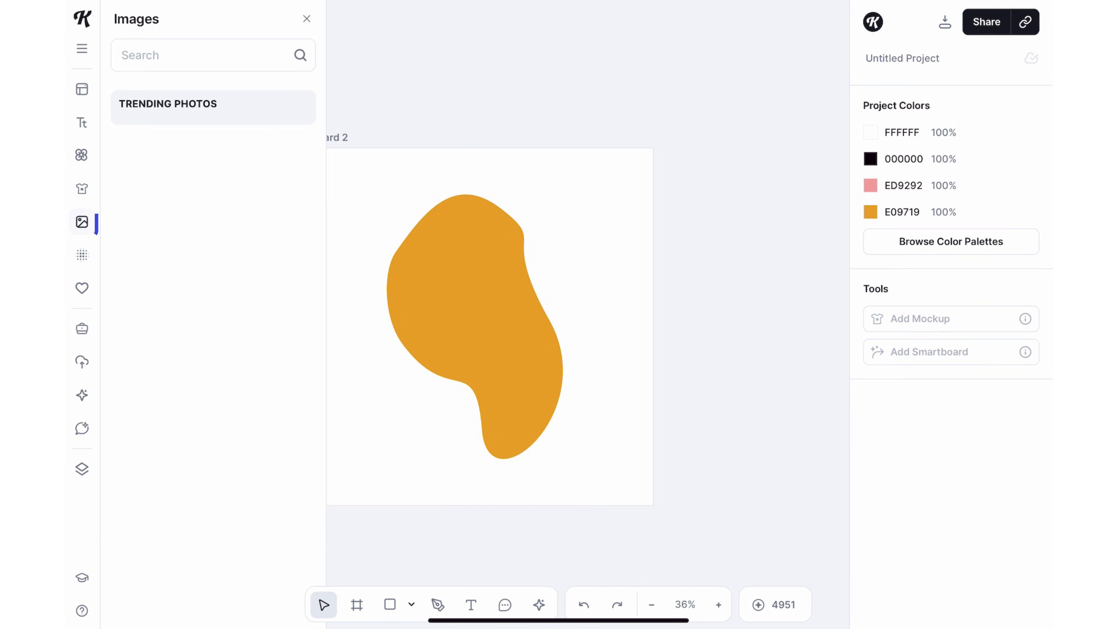
left_click(81, 222)
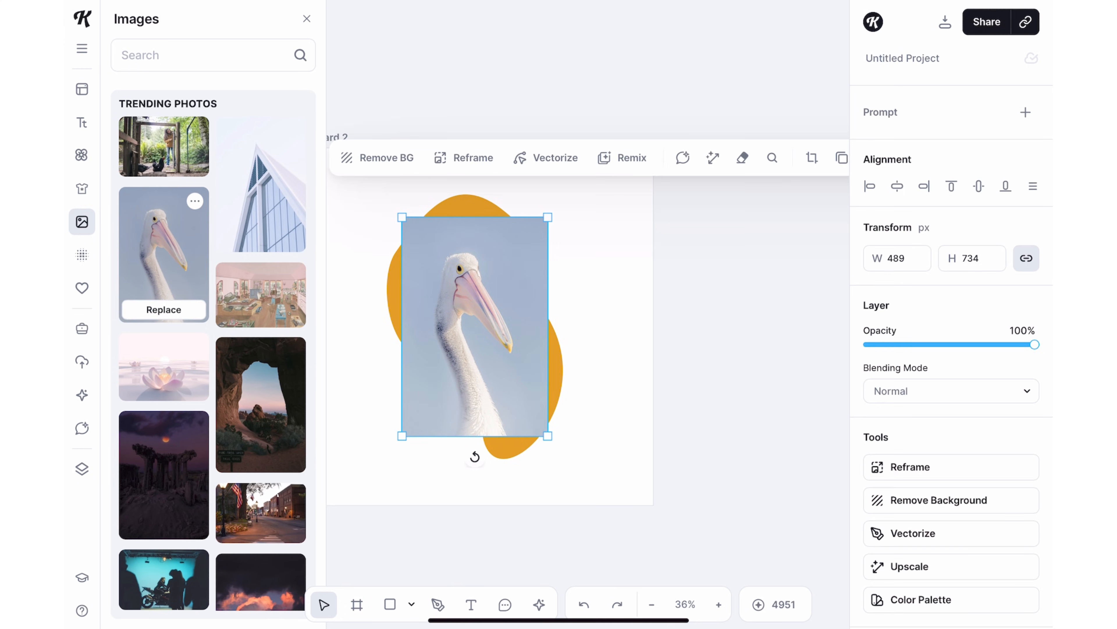
left_click(212, 55)
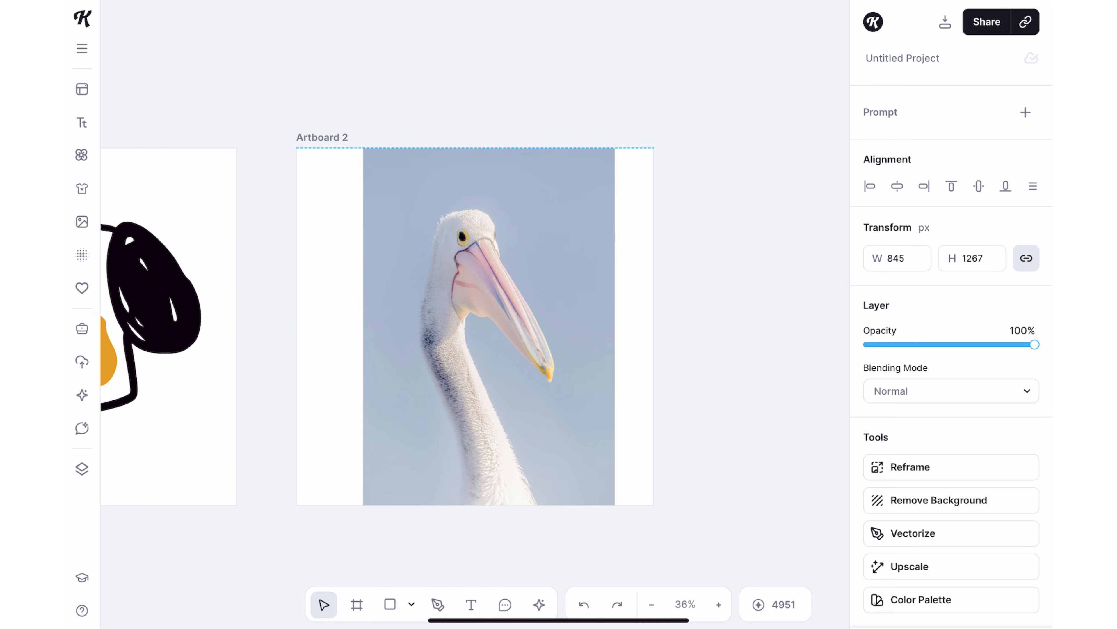
Select the photo with the blob and apply Use as mask so the bird shows inside its outline.
left_click(475, 324)
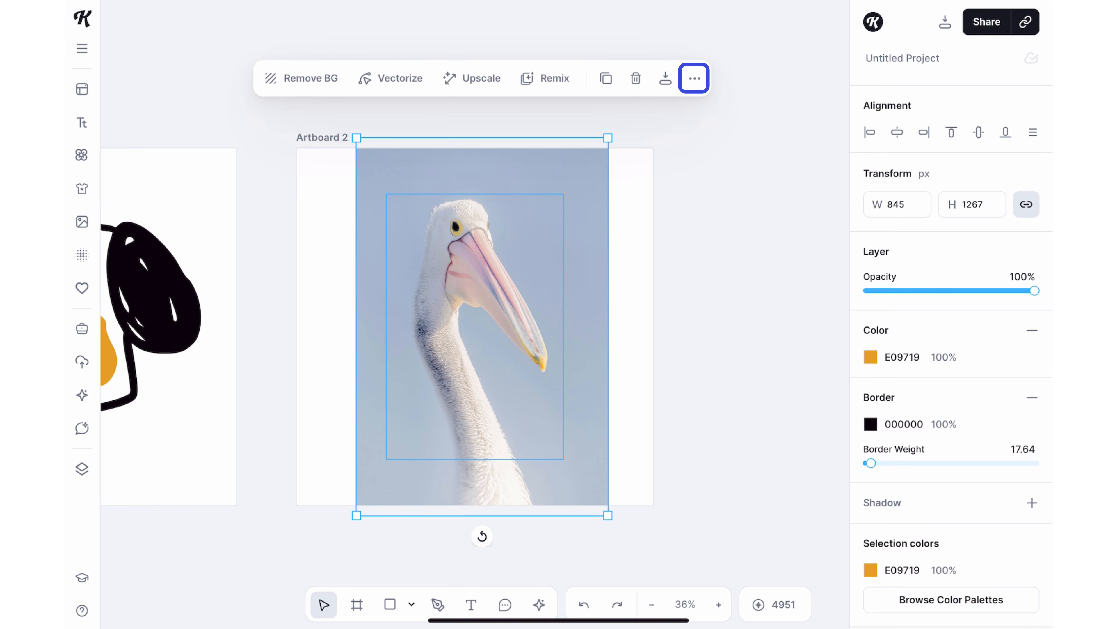
left_click(693, 78)
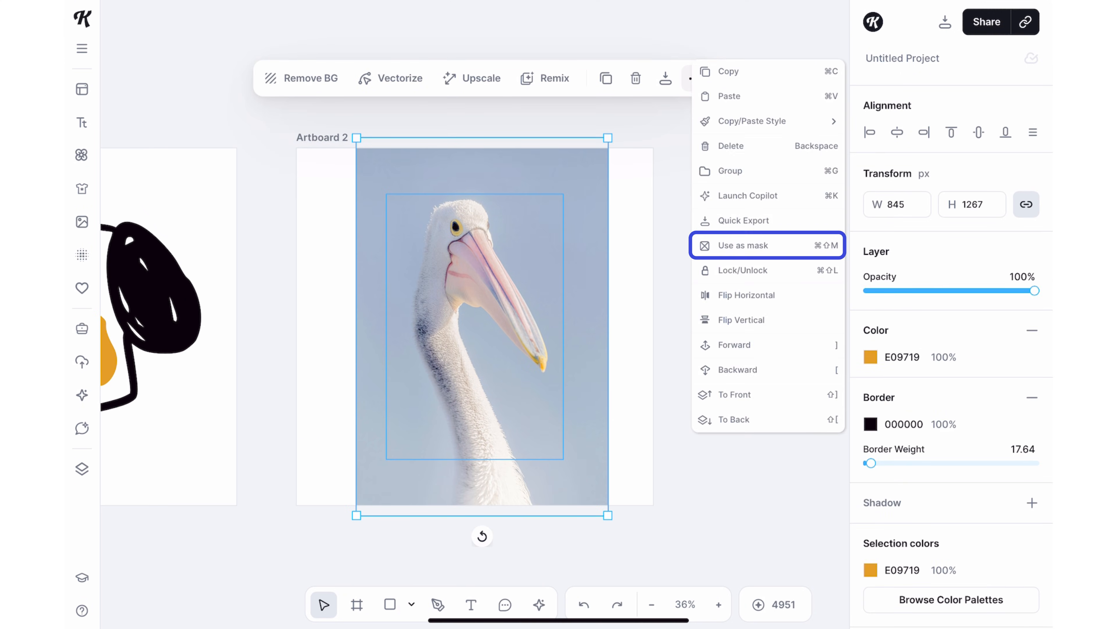
left_click(744, 245)
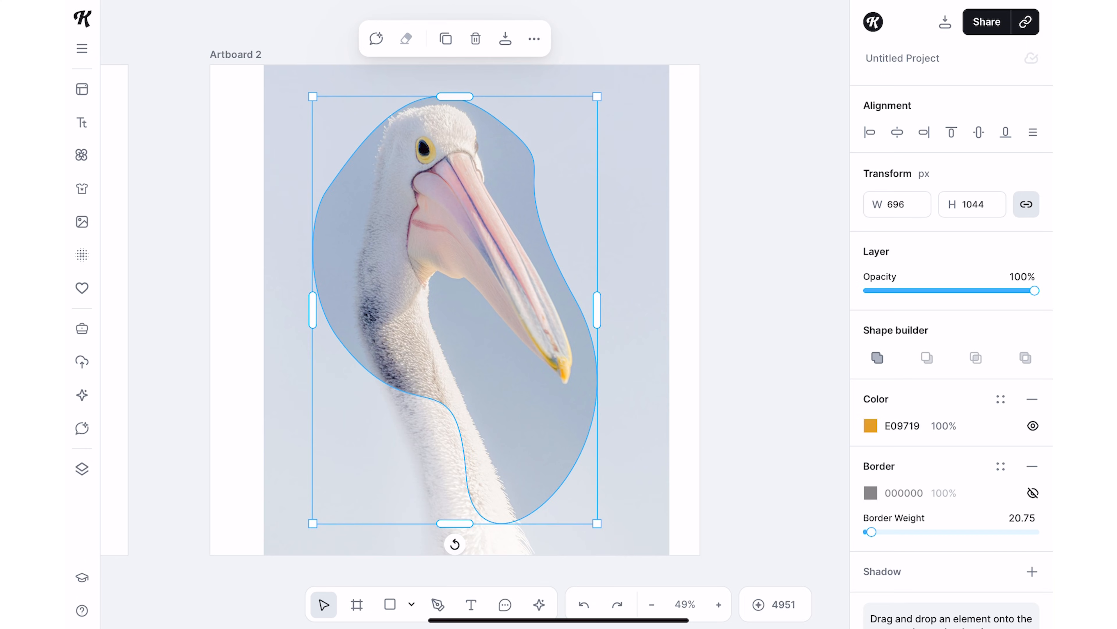
left_click(437, 604)
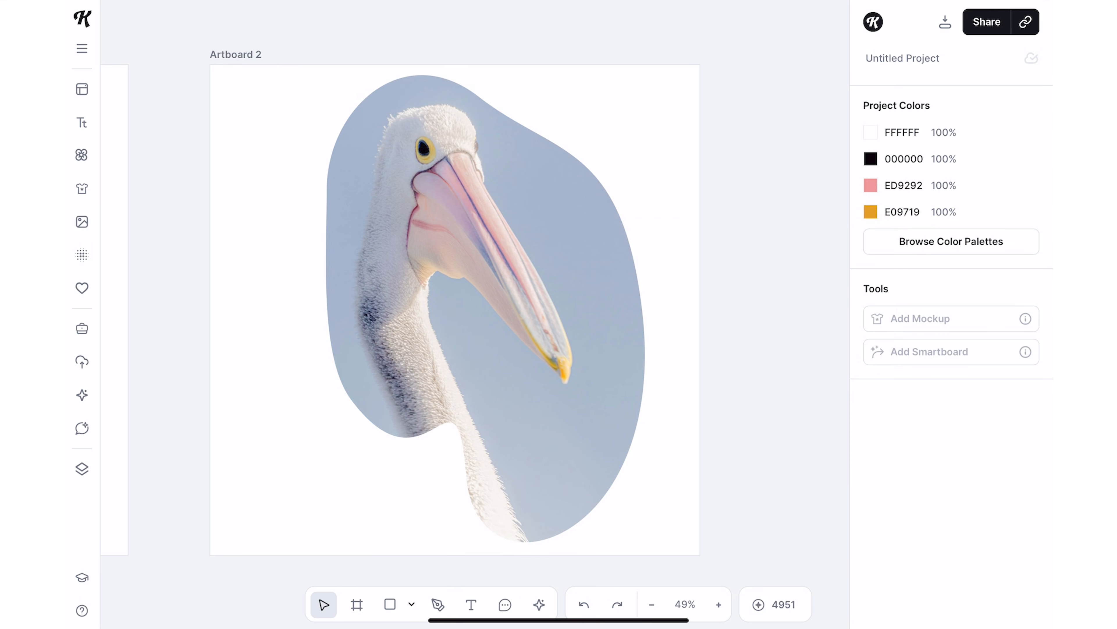
Add a headline reading 'hello kittl' in Round Sure on the third artboard.
left_click(81, 122)
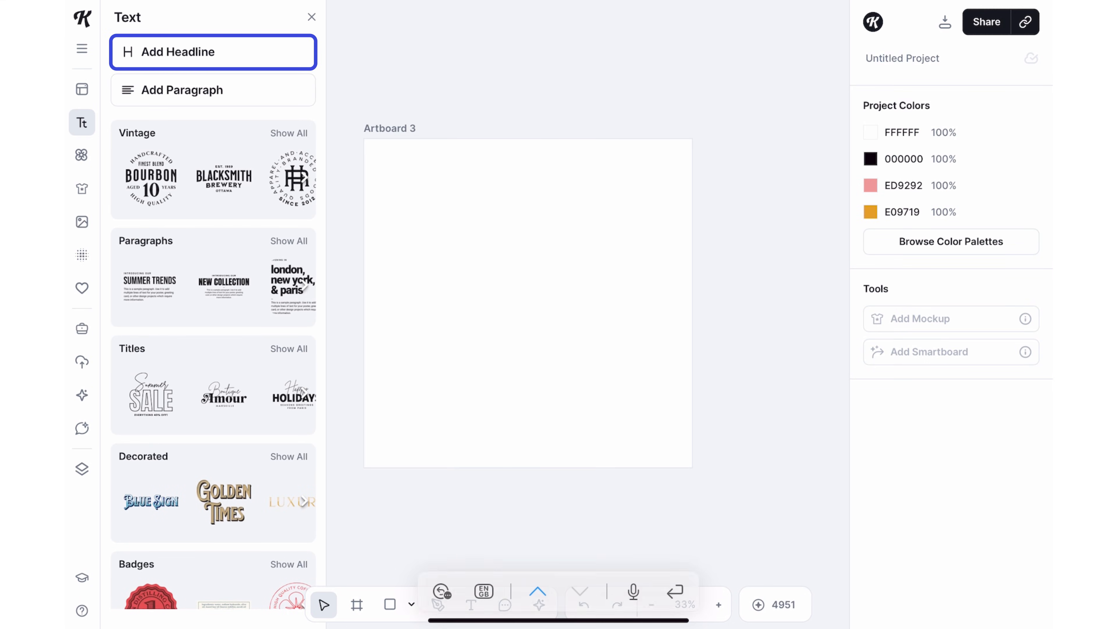
left_click(212, 51)
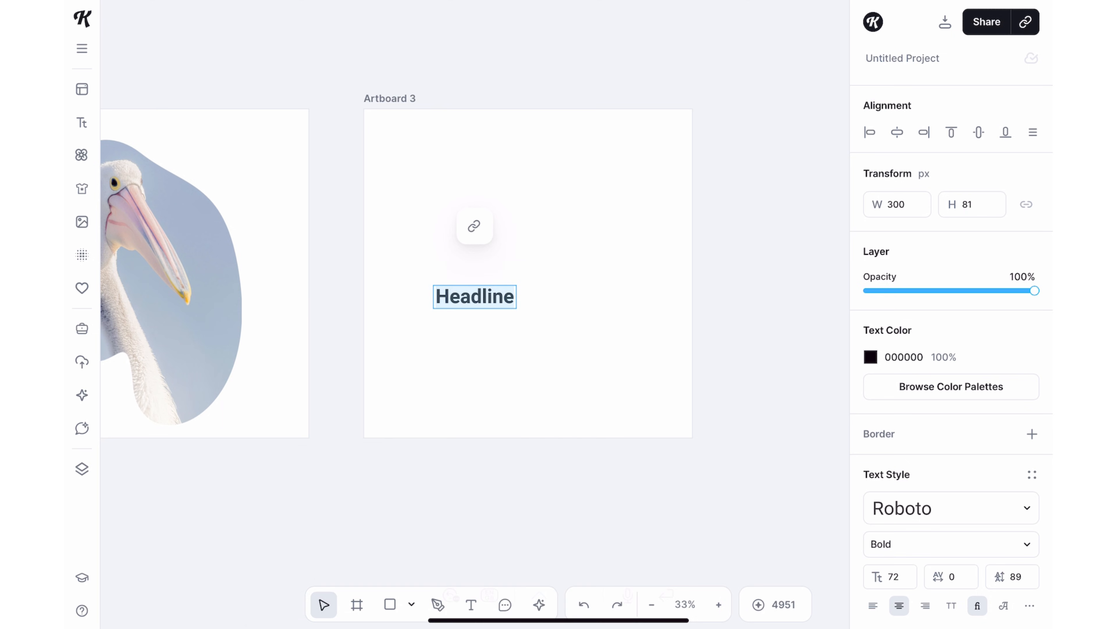
type("hello kittl")
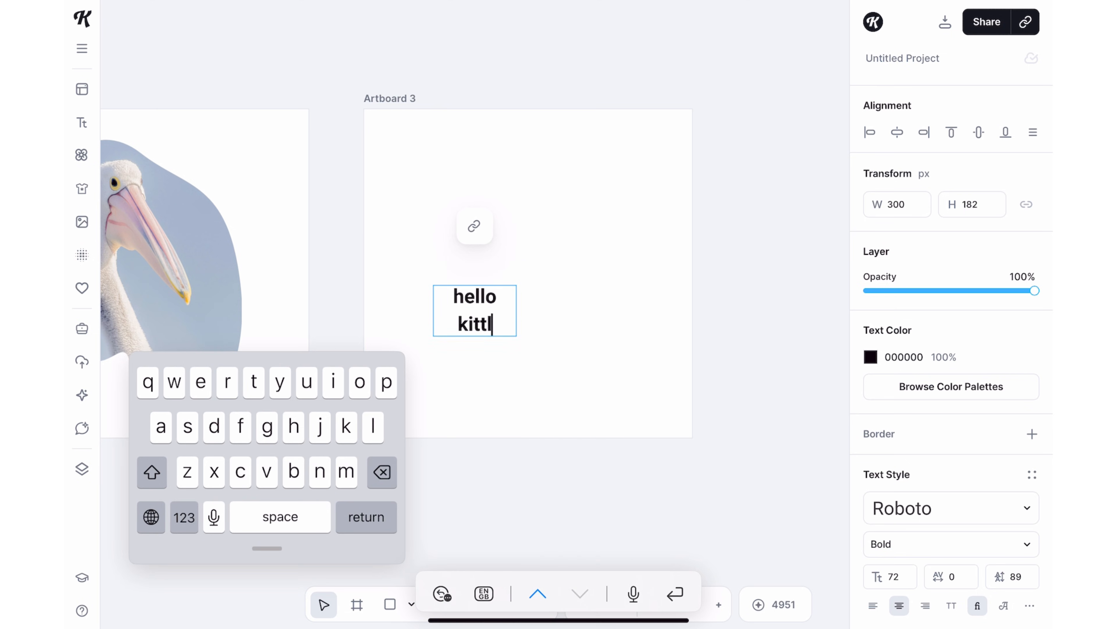
left_click(950, 507)
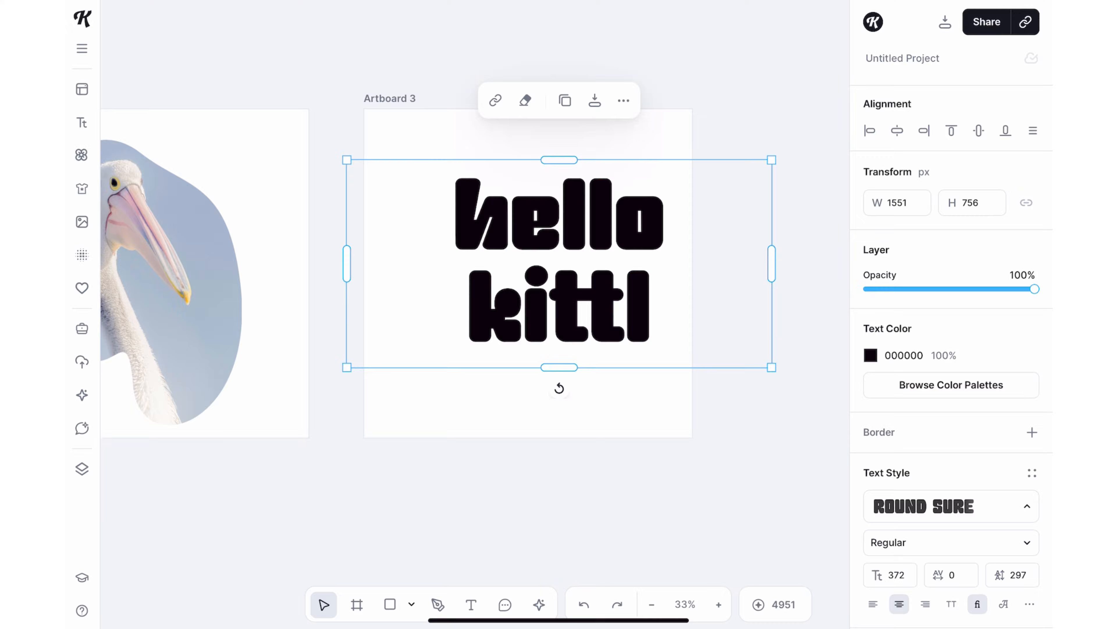
Convert the 'hello kittl' text into vector outlines via Outline text.
left_click(592, 110)
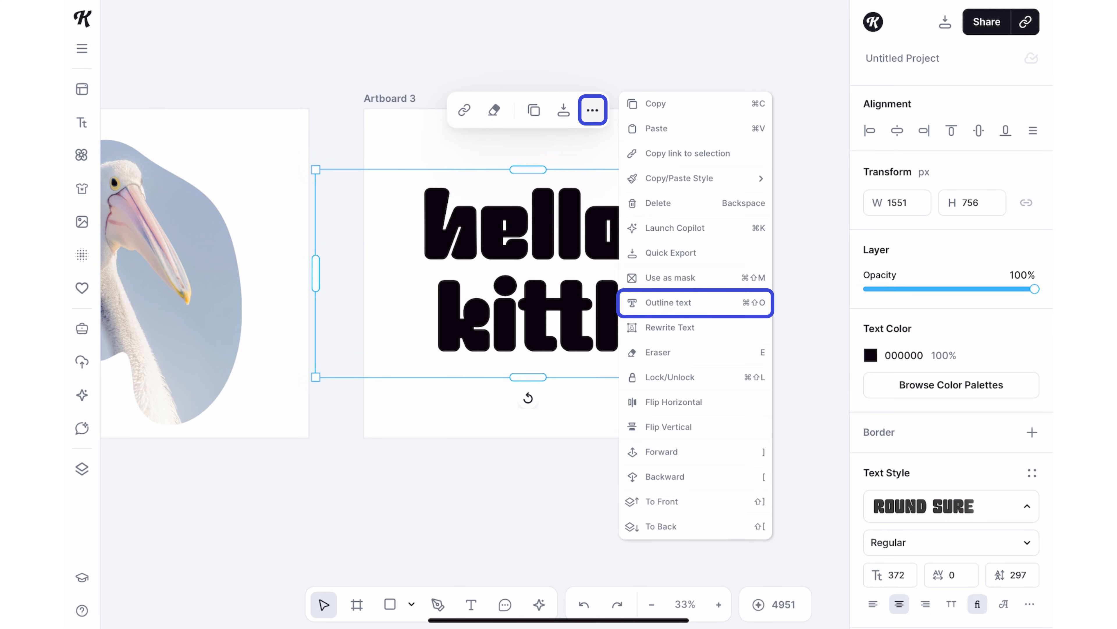
left_click(667, 302)
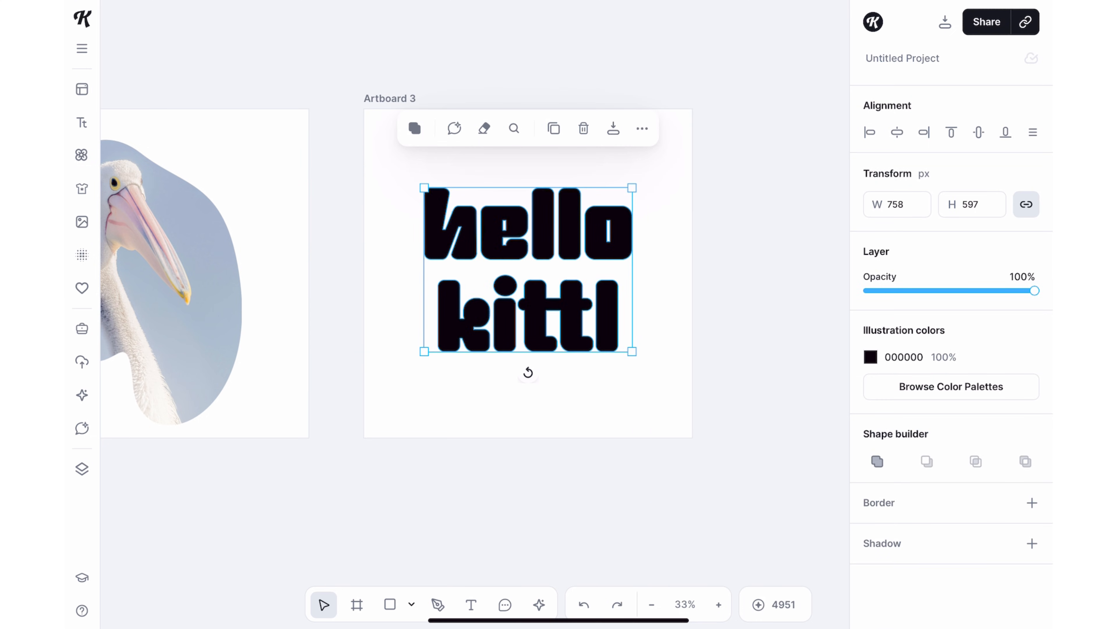